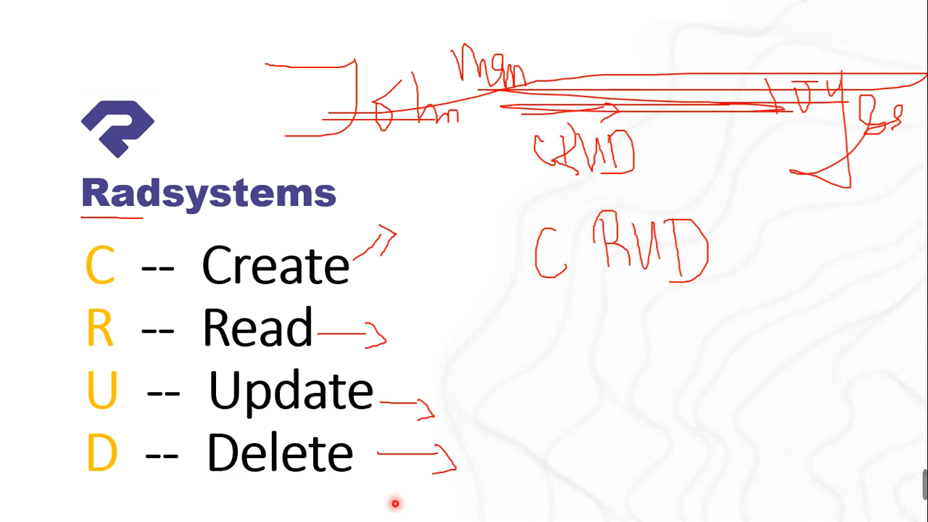
pyautogui.moveTo(438, 296)
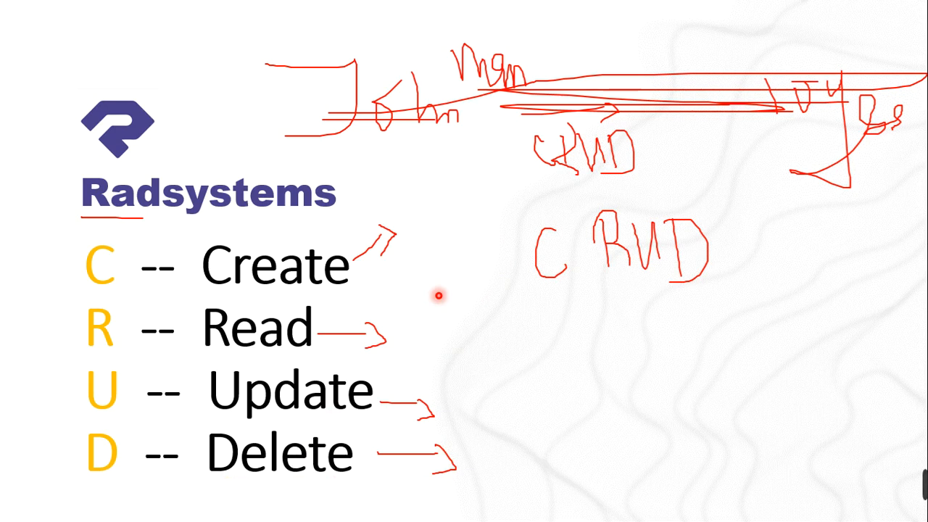
pyautogui.moveTo(428, 297)
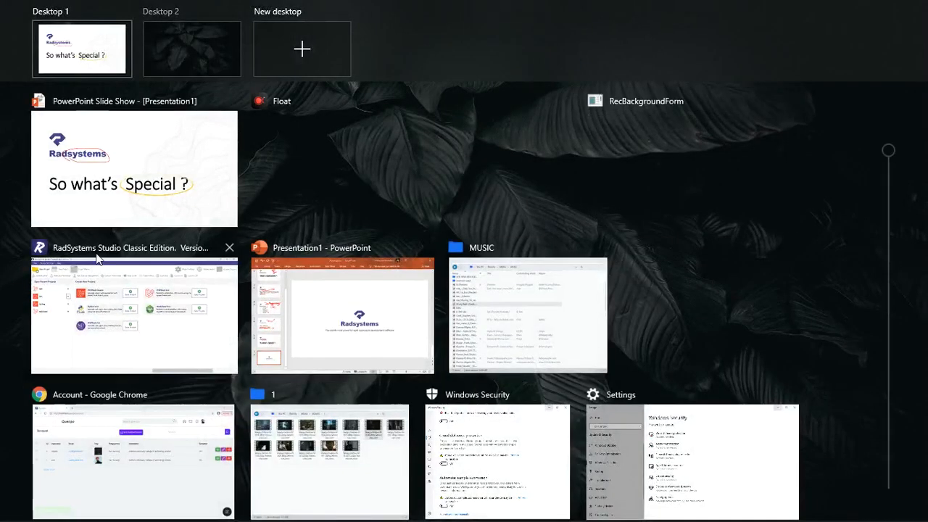
# Step: Switch to RadSystems Studio showing the project templates and recent projects
pyautogui.click(134, 316)
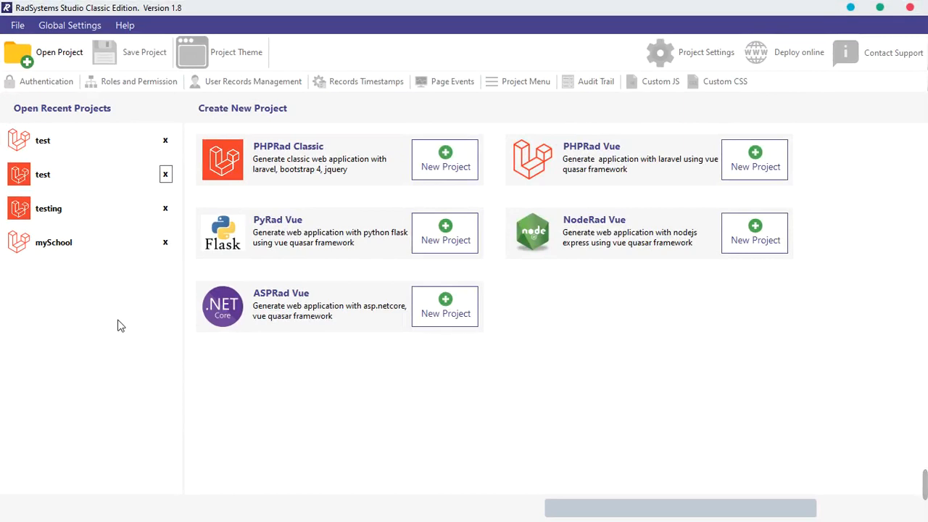
pyautogui.moveTo(268, 183)
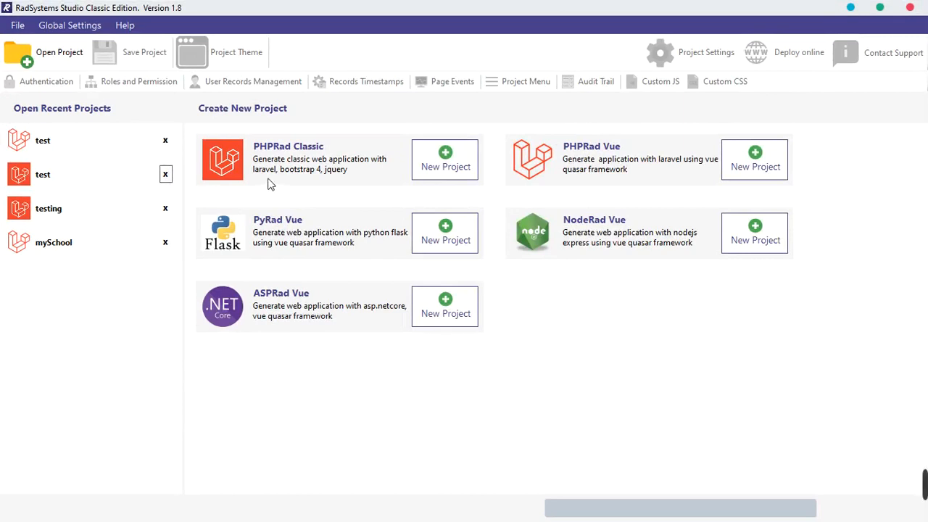
pyautogui.moveTo(297, 157)
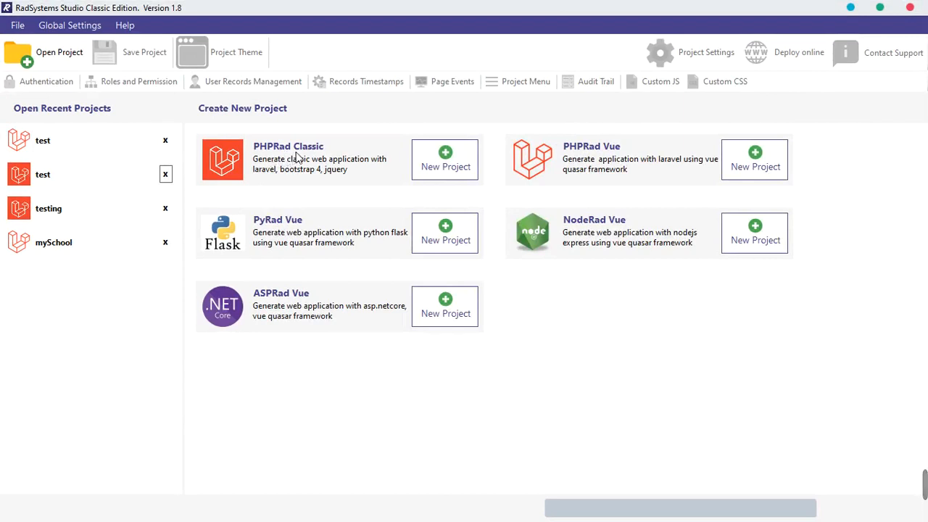
pyautogui.moveTo(606, 163)
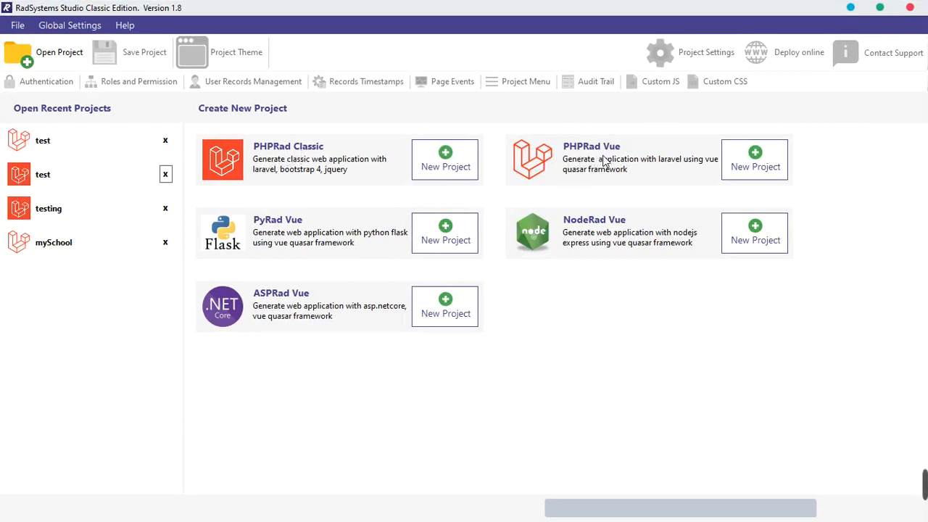
pyautogui.moveTo(275, 312)
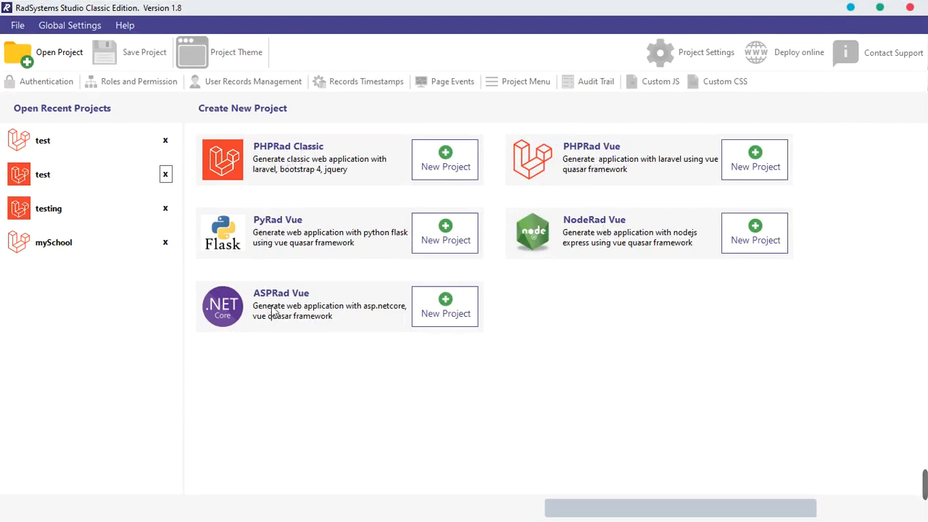
pyautogui.moveTo(322, 264)
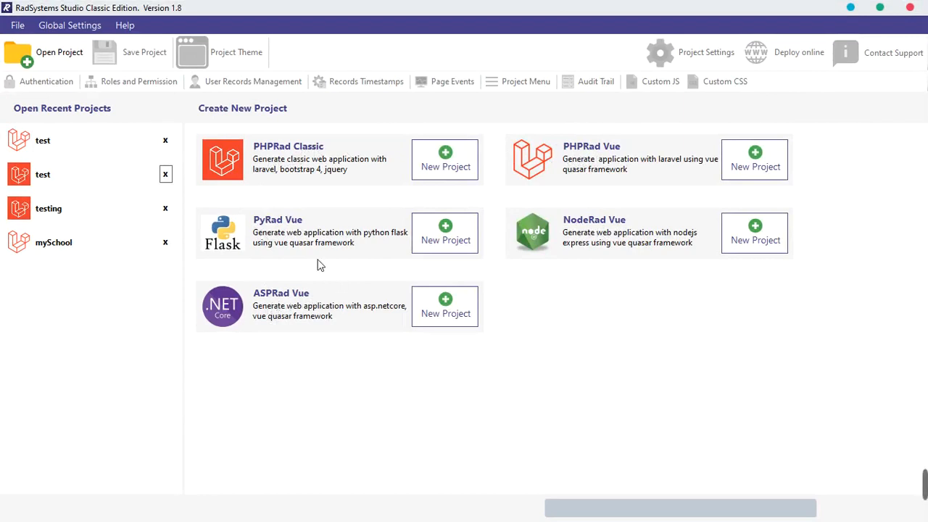
pyautogui.moveTo(578, 171)
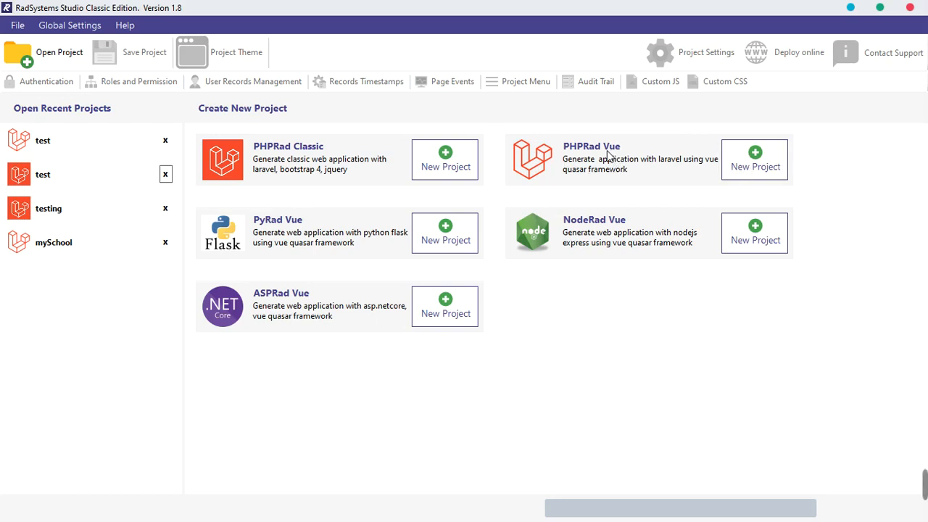
pyautogui.moveTo(621, 152)
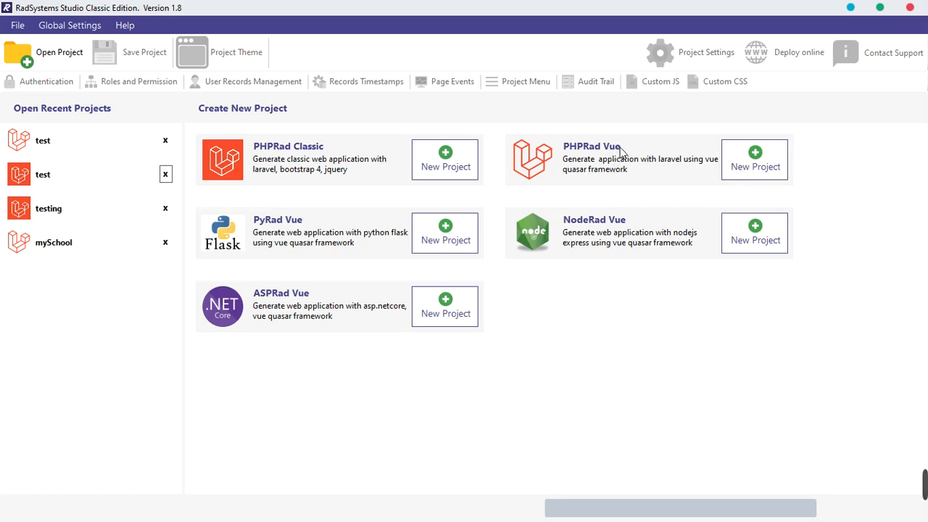
pyautogui.moveTo(409, 193)
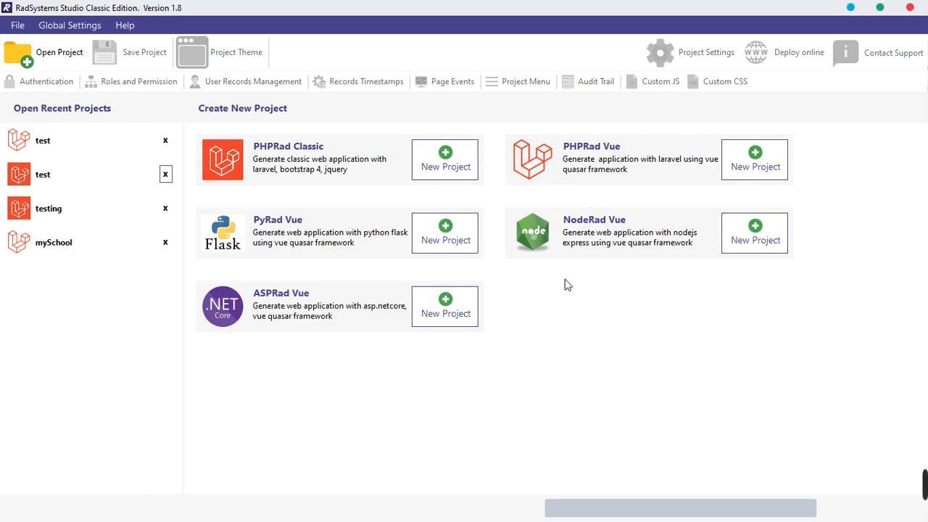
pyautogui.moveTo(633, 189)
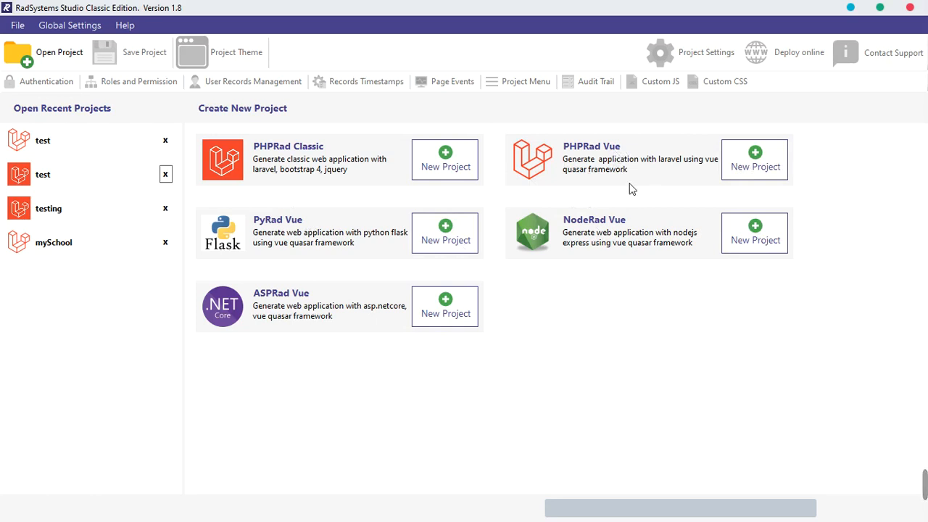
pyautogui.moveTo(621, 197)
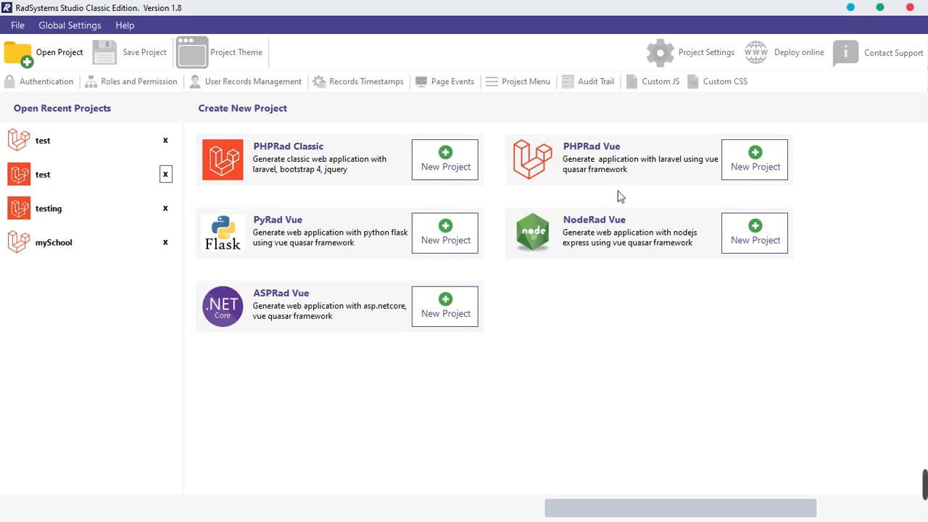
pyautogui.moveTo(612, 168)
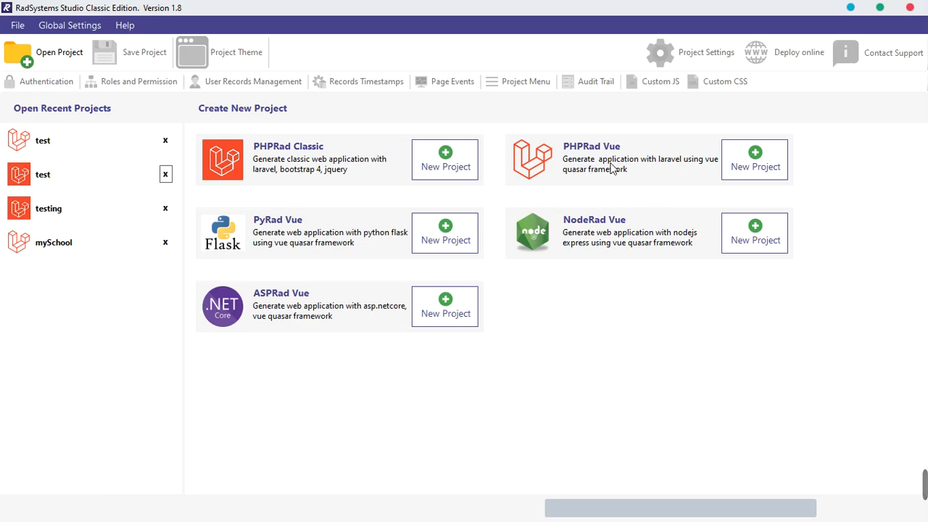
pyautogui.moveTo(336, 155)
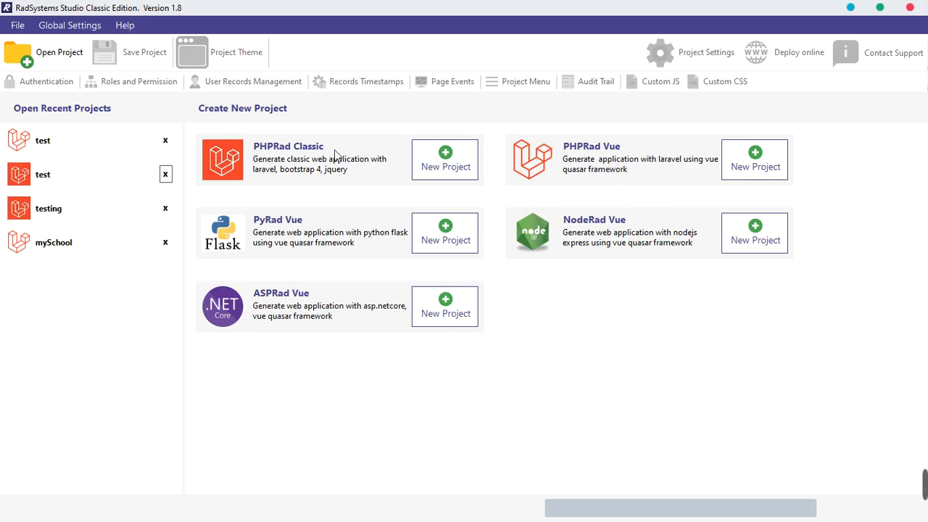
pyautogui.moveTo(592, 206)
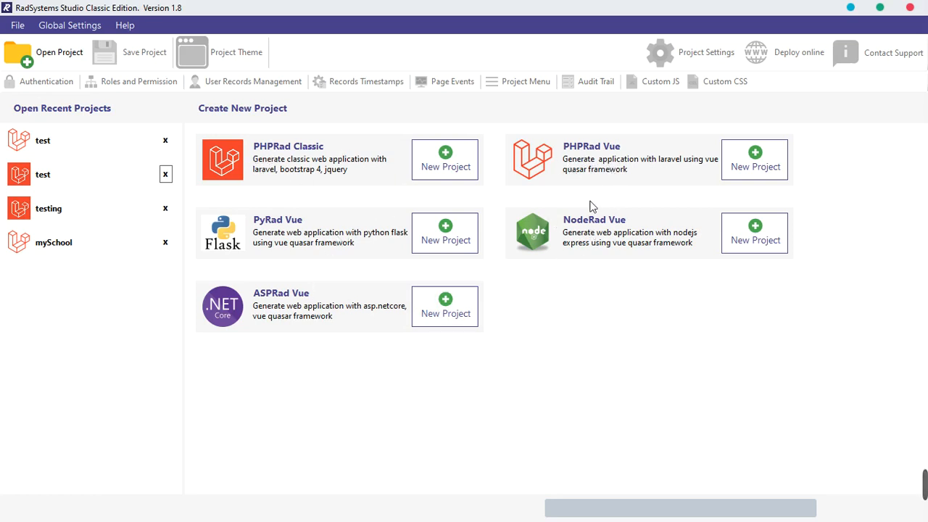
pyautogui.moveTo(566, 276)
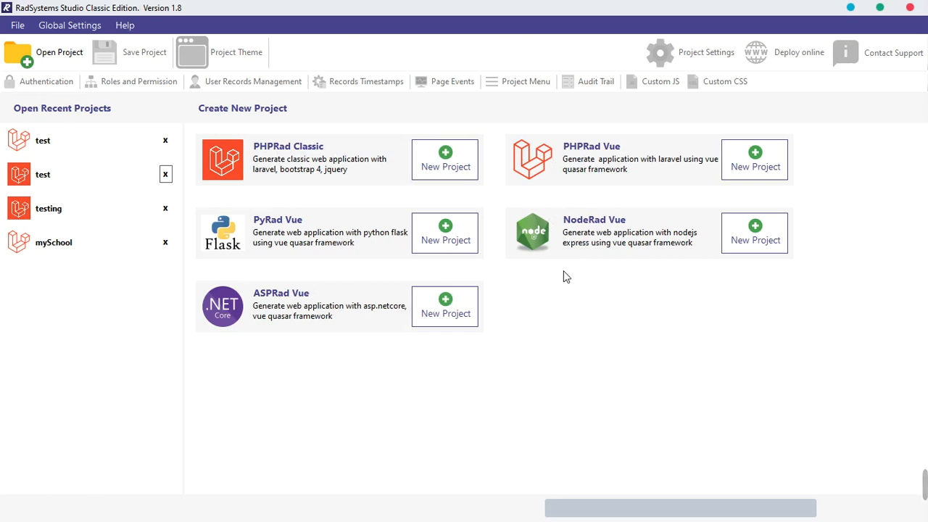
pyautogui.moveTo(604, 255)
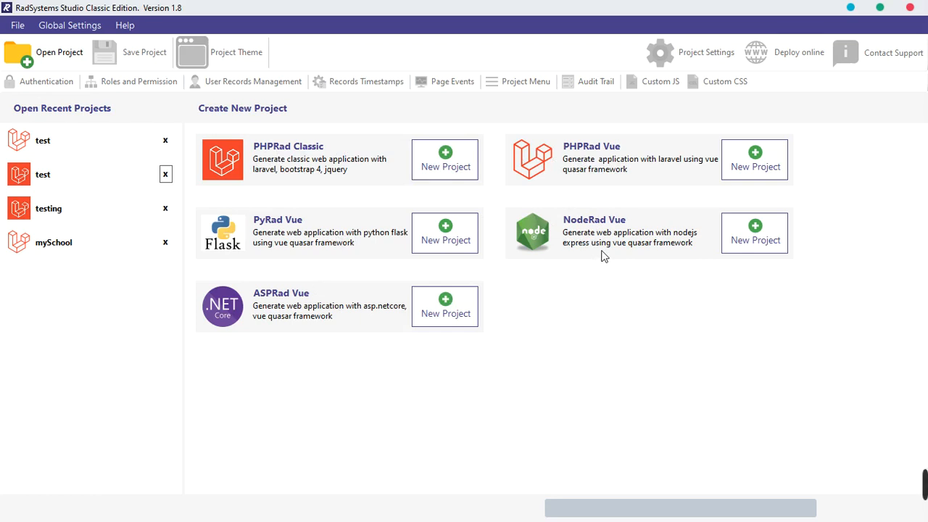
pyautogui.moveTo(355, 240)
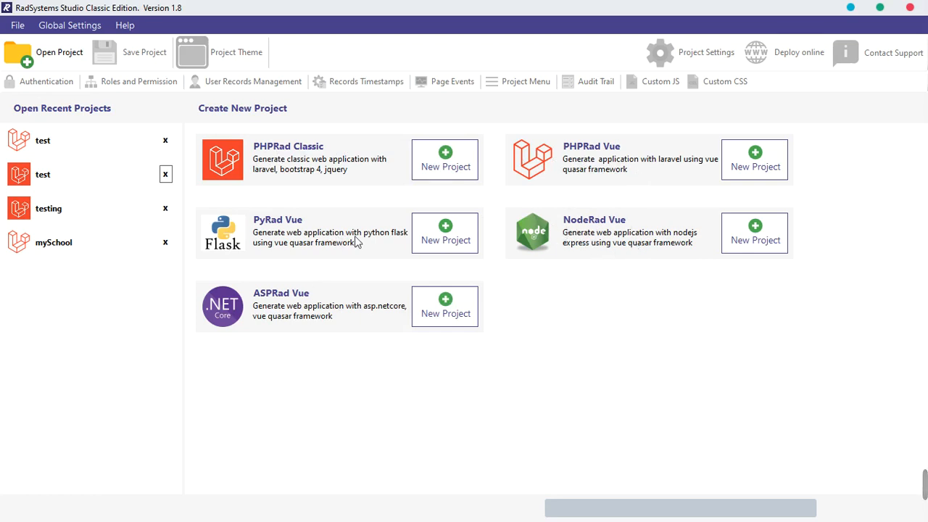
pyautogui.moveTo(293, 245)
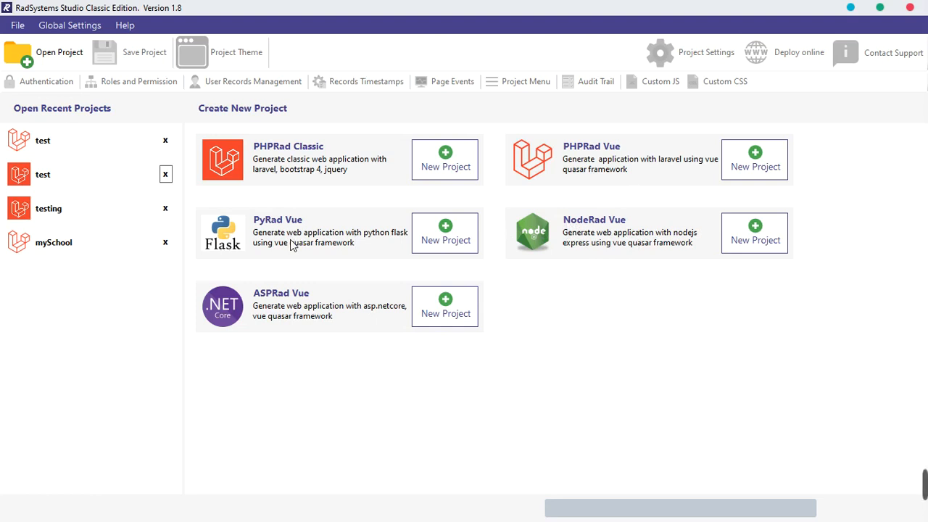
pyautogui.moveTo(308, 185)
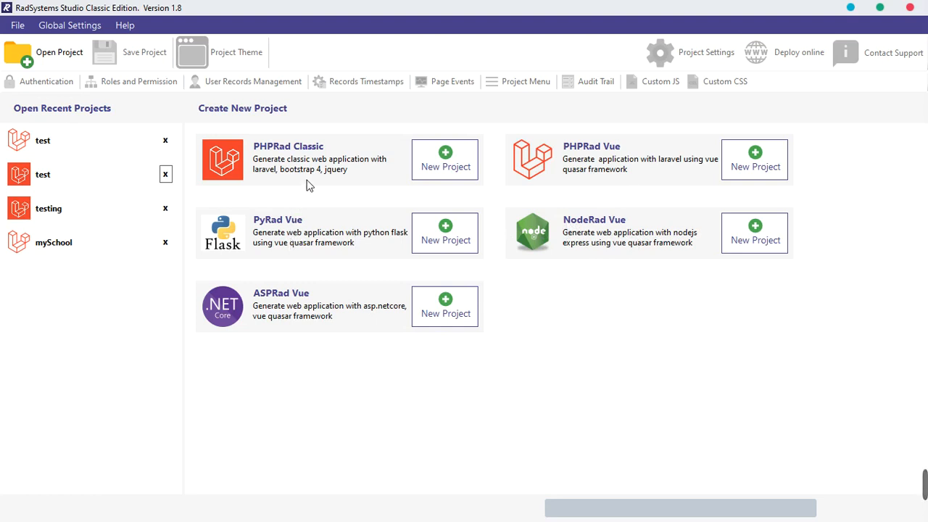
pyautogui.moveTo(331, 177)
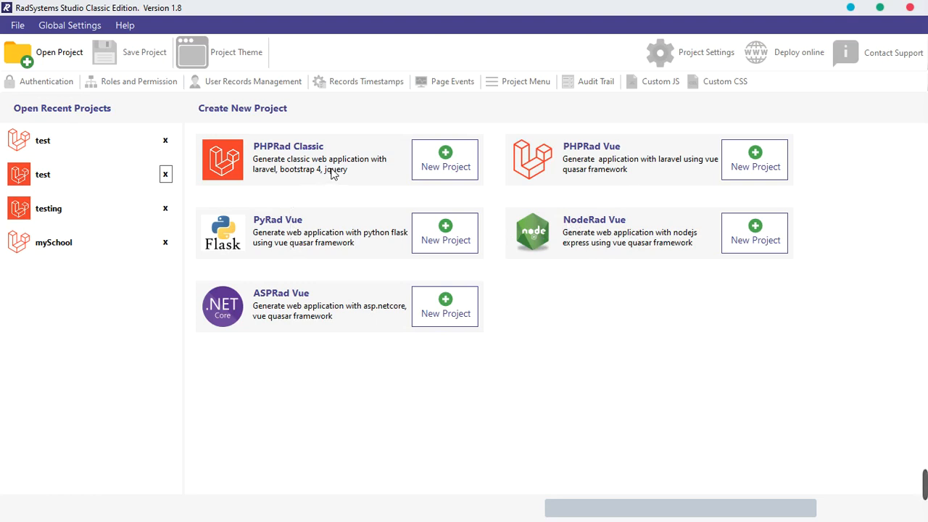
pyautogui.moveTo(282, 171)
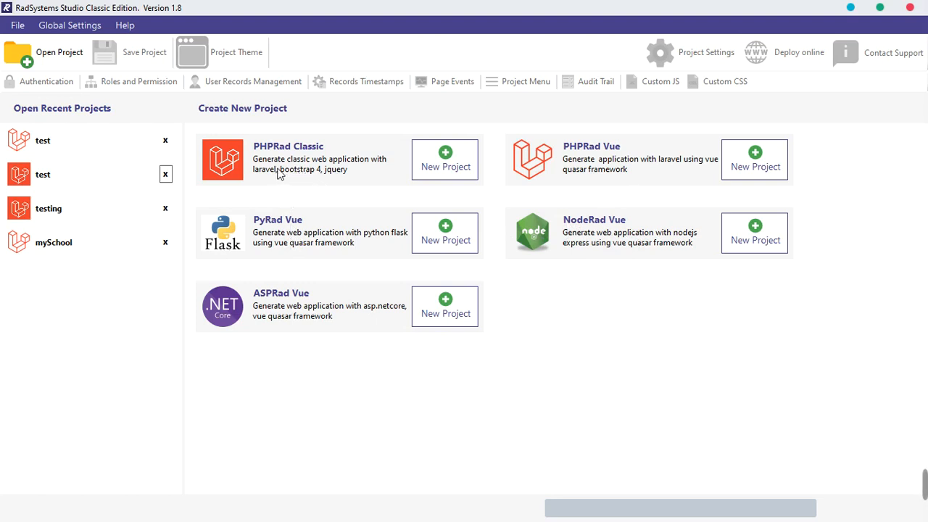
pyautogui.moveTo(290, 304)
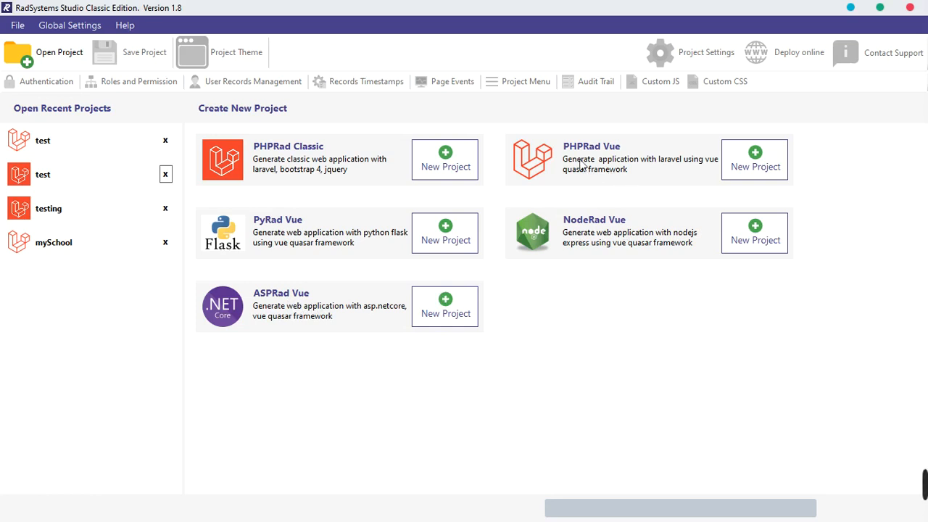
pyautogui.moveTo(655, 152)
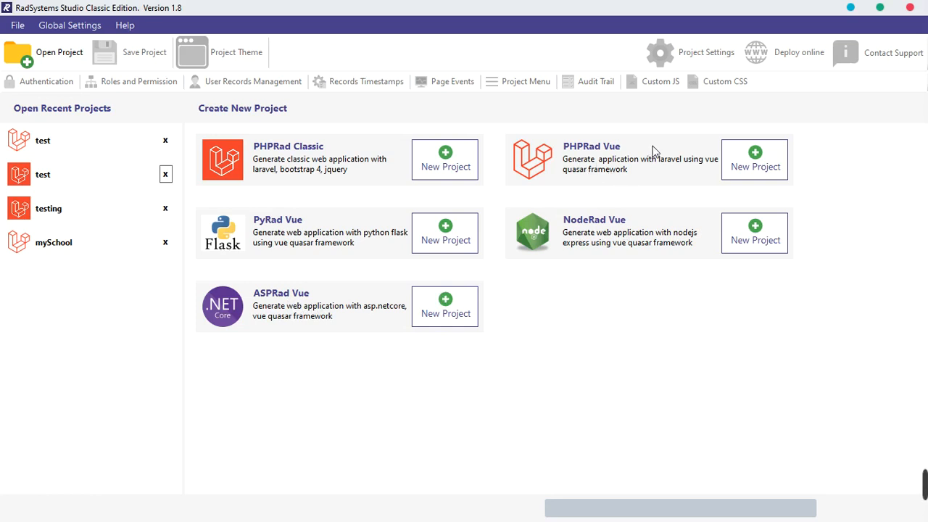
pyautogui.moveTo(95, 160)
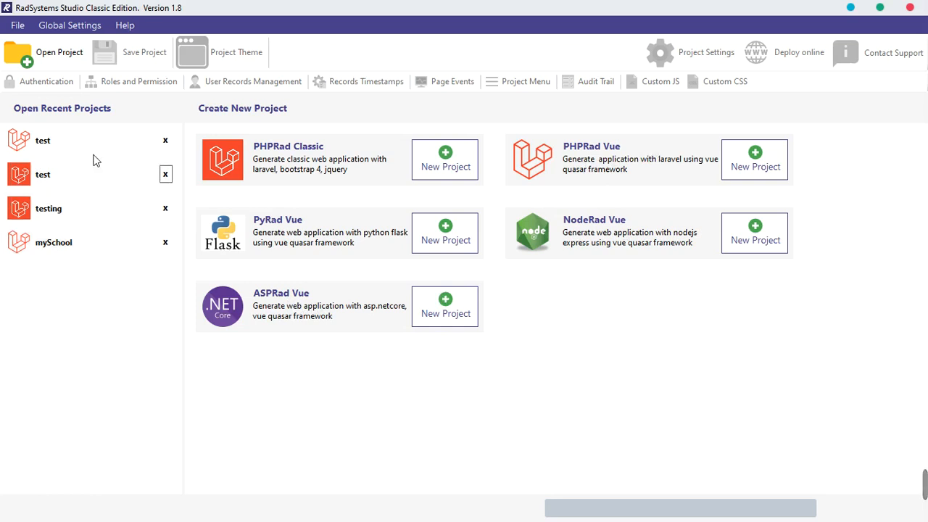
# Step: Open the recent 'test' project and view the pages for its English and Maths tables
pyautogui.click(44, 139)
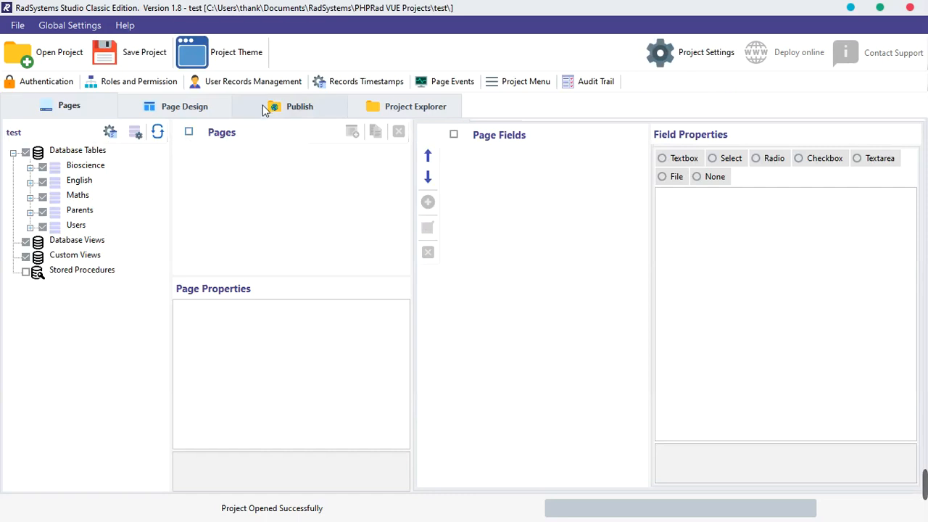
pyautogui.click(78, 180)
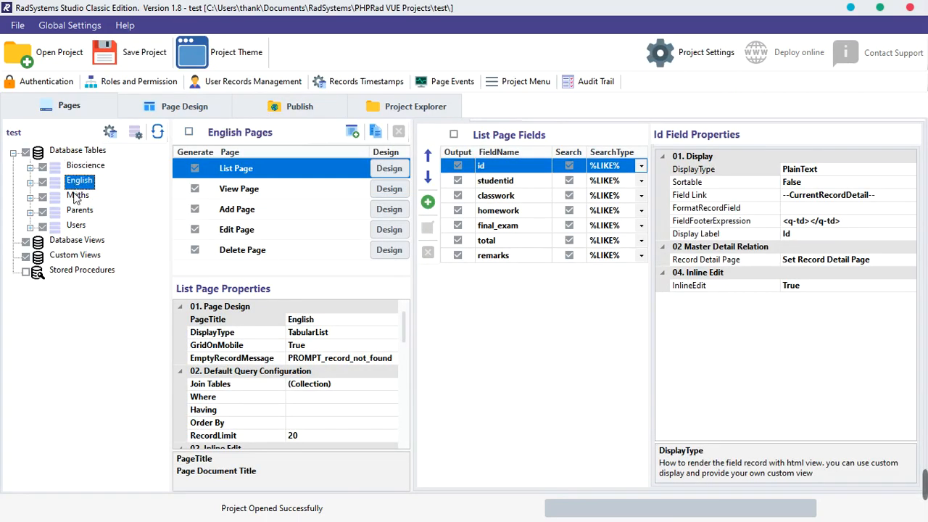
pyautogui.click(78, 195)
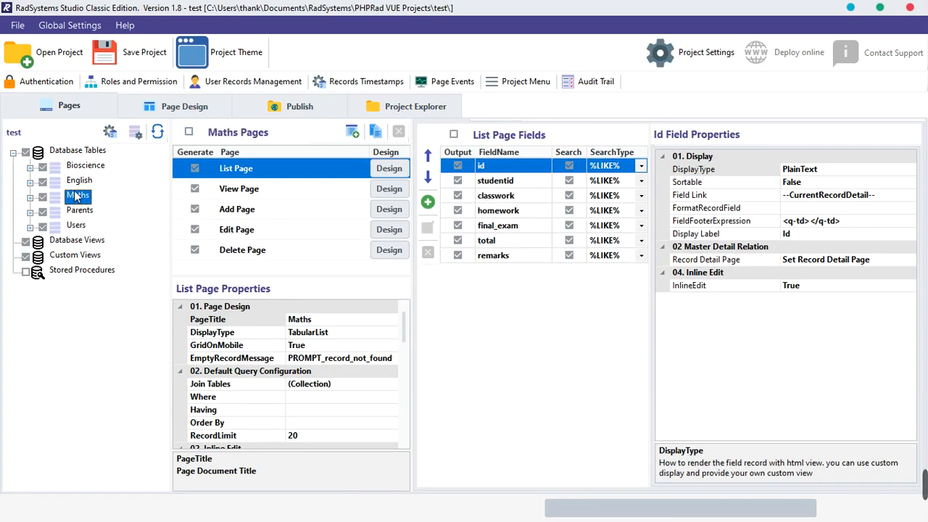
pyautogui.click(298, 105)
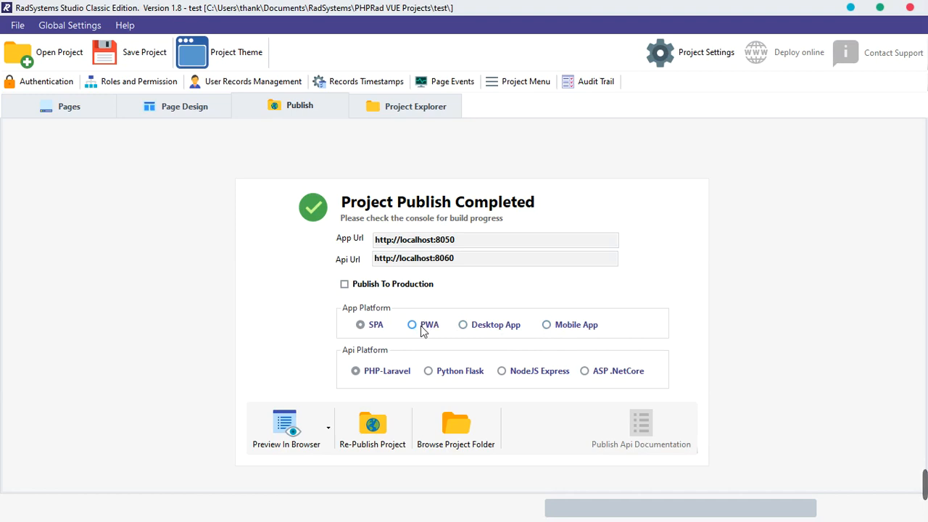
pyautogui.moveTo(438, 332)
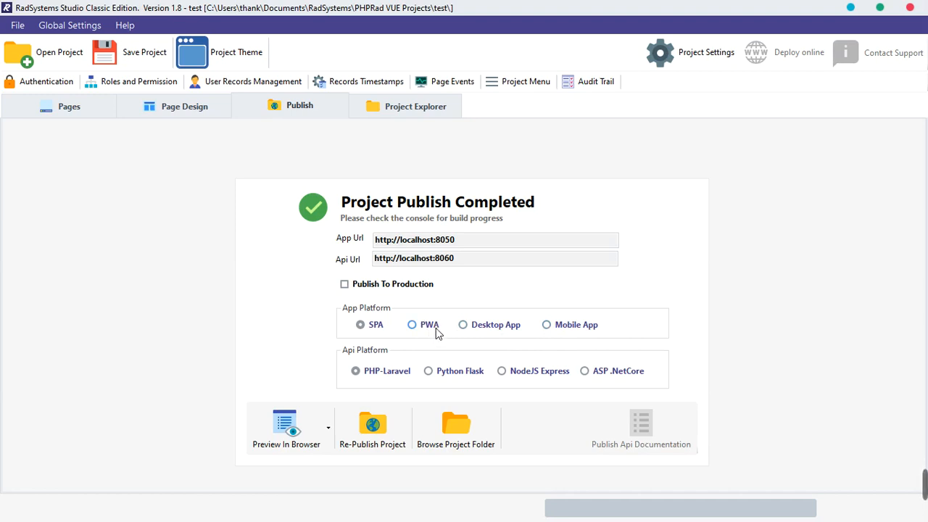
# Step: Publish the project and switch to the console running the quasar dev server at localhost:8050
pyautogui.click(359, 325)
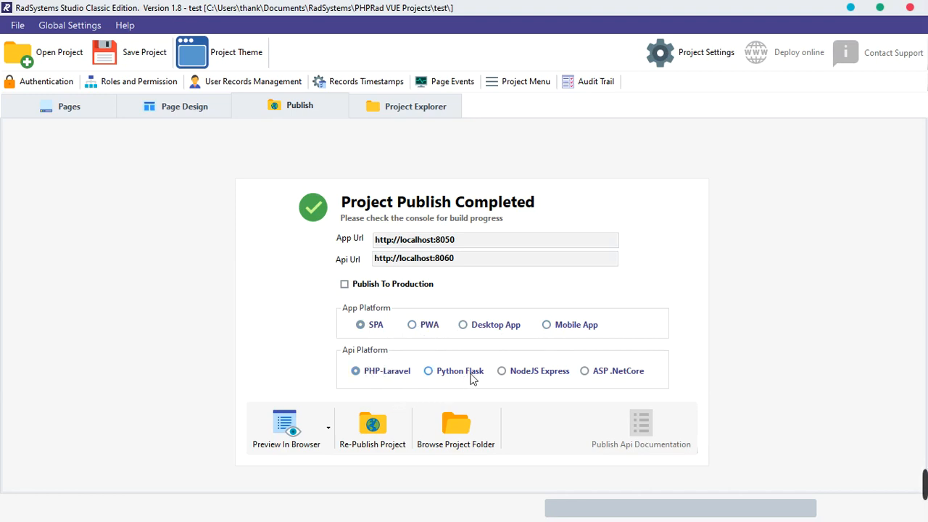
pyautogui.moveTo(479, 377)
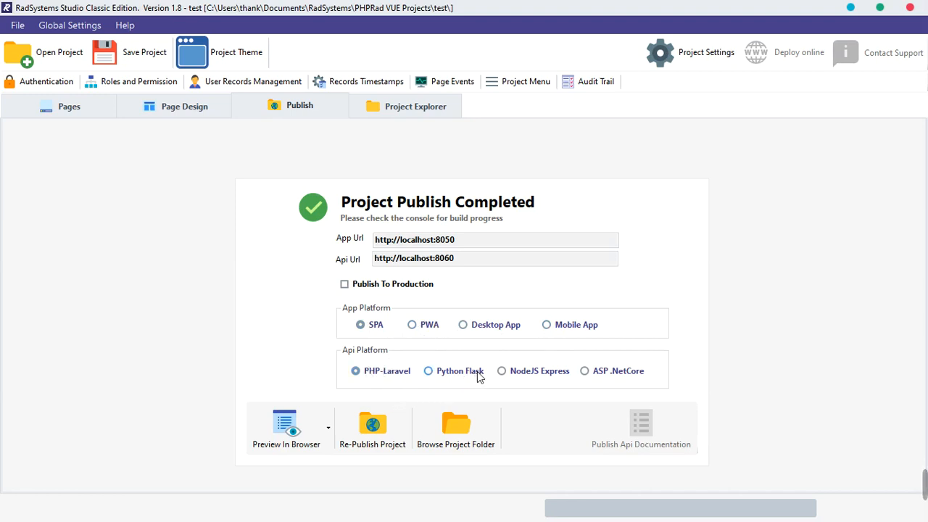
pyautogui.moveTo(600, 388)
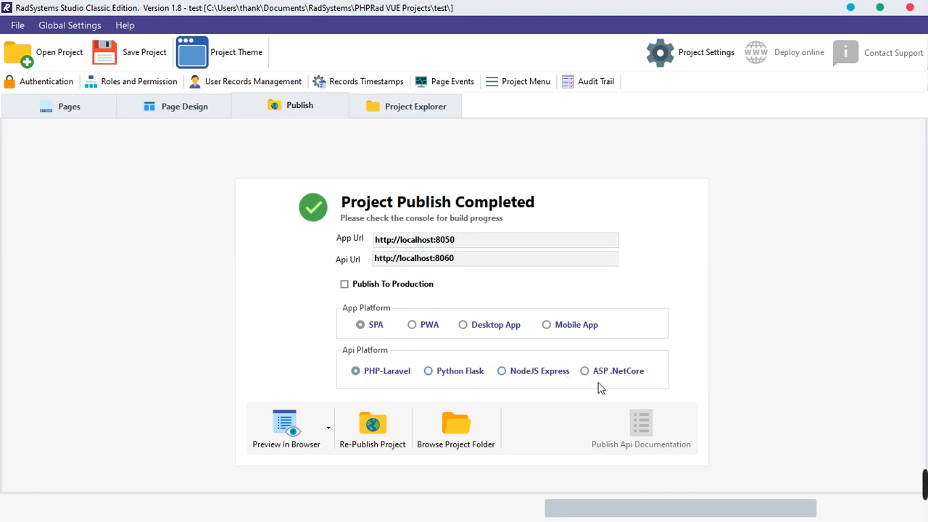
pyautogui.moveTo(472, 356)
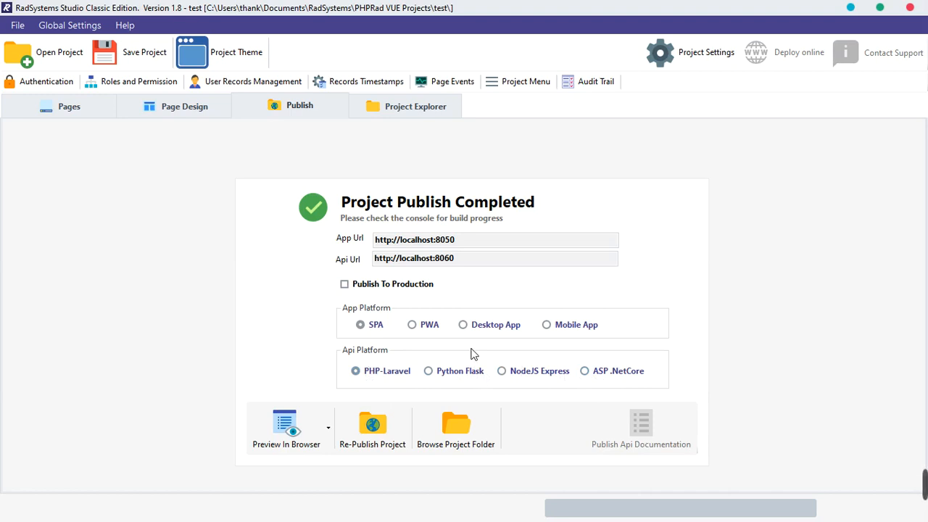
pyautogui.press('alt+tab')
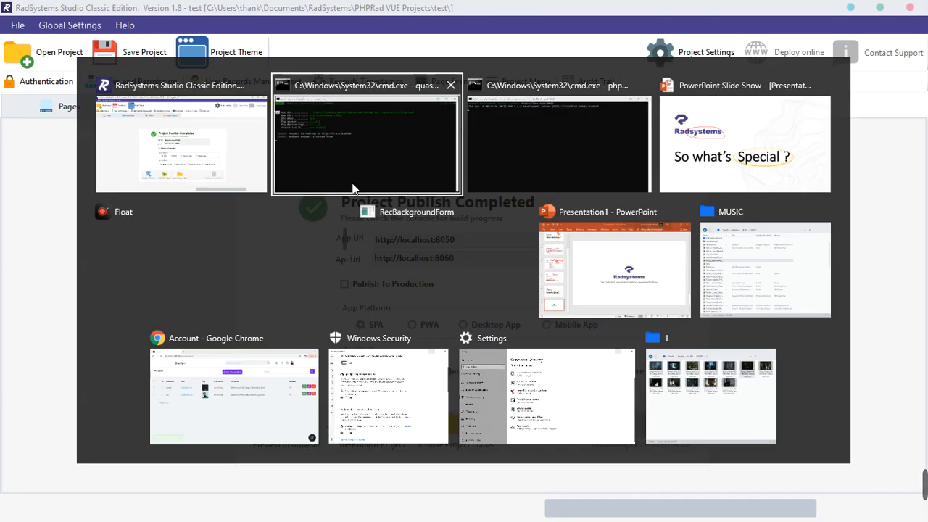
pyautogui.click(365, 133)
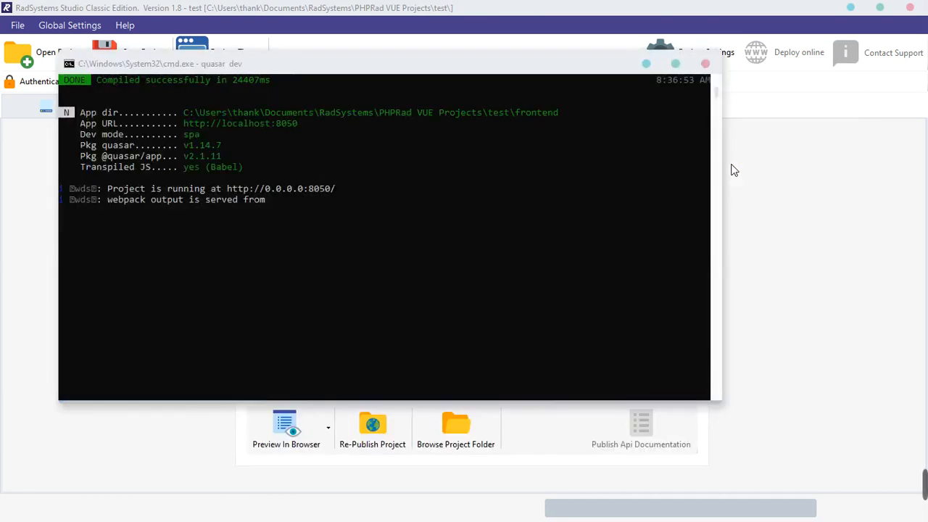